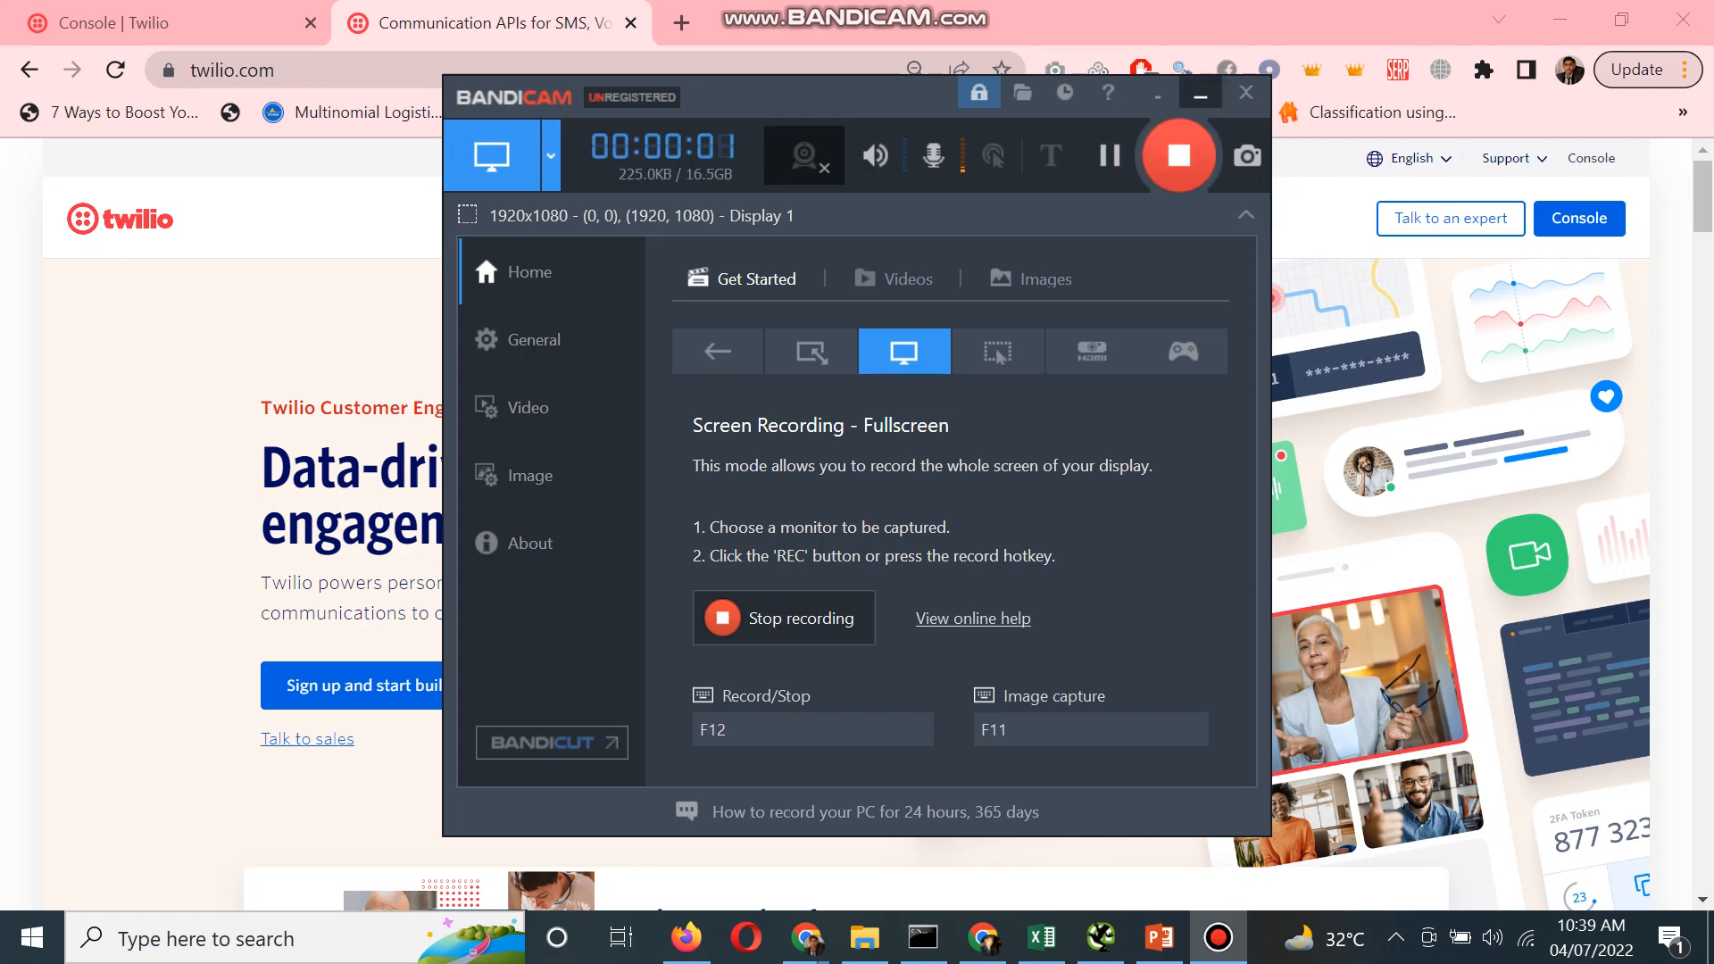
Step: Switch to the Twilio account console and scroll through its page
click(1246, 92)
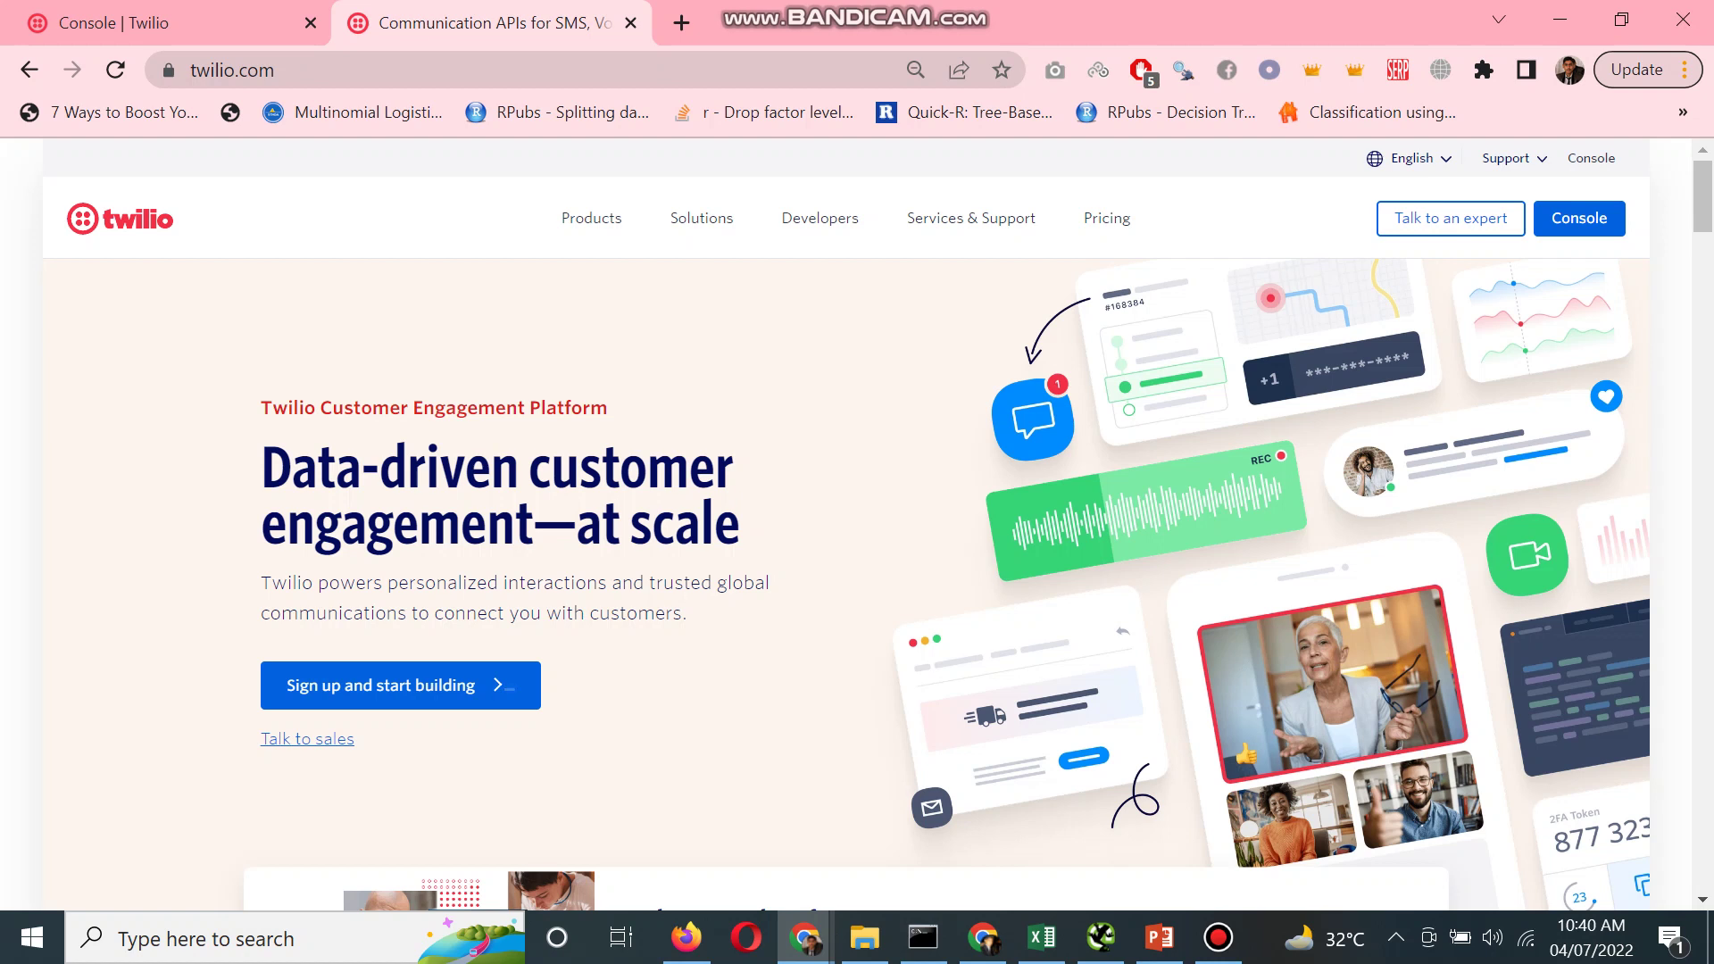
click(1579, 218)
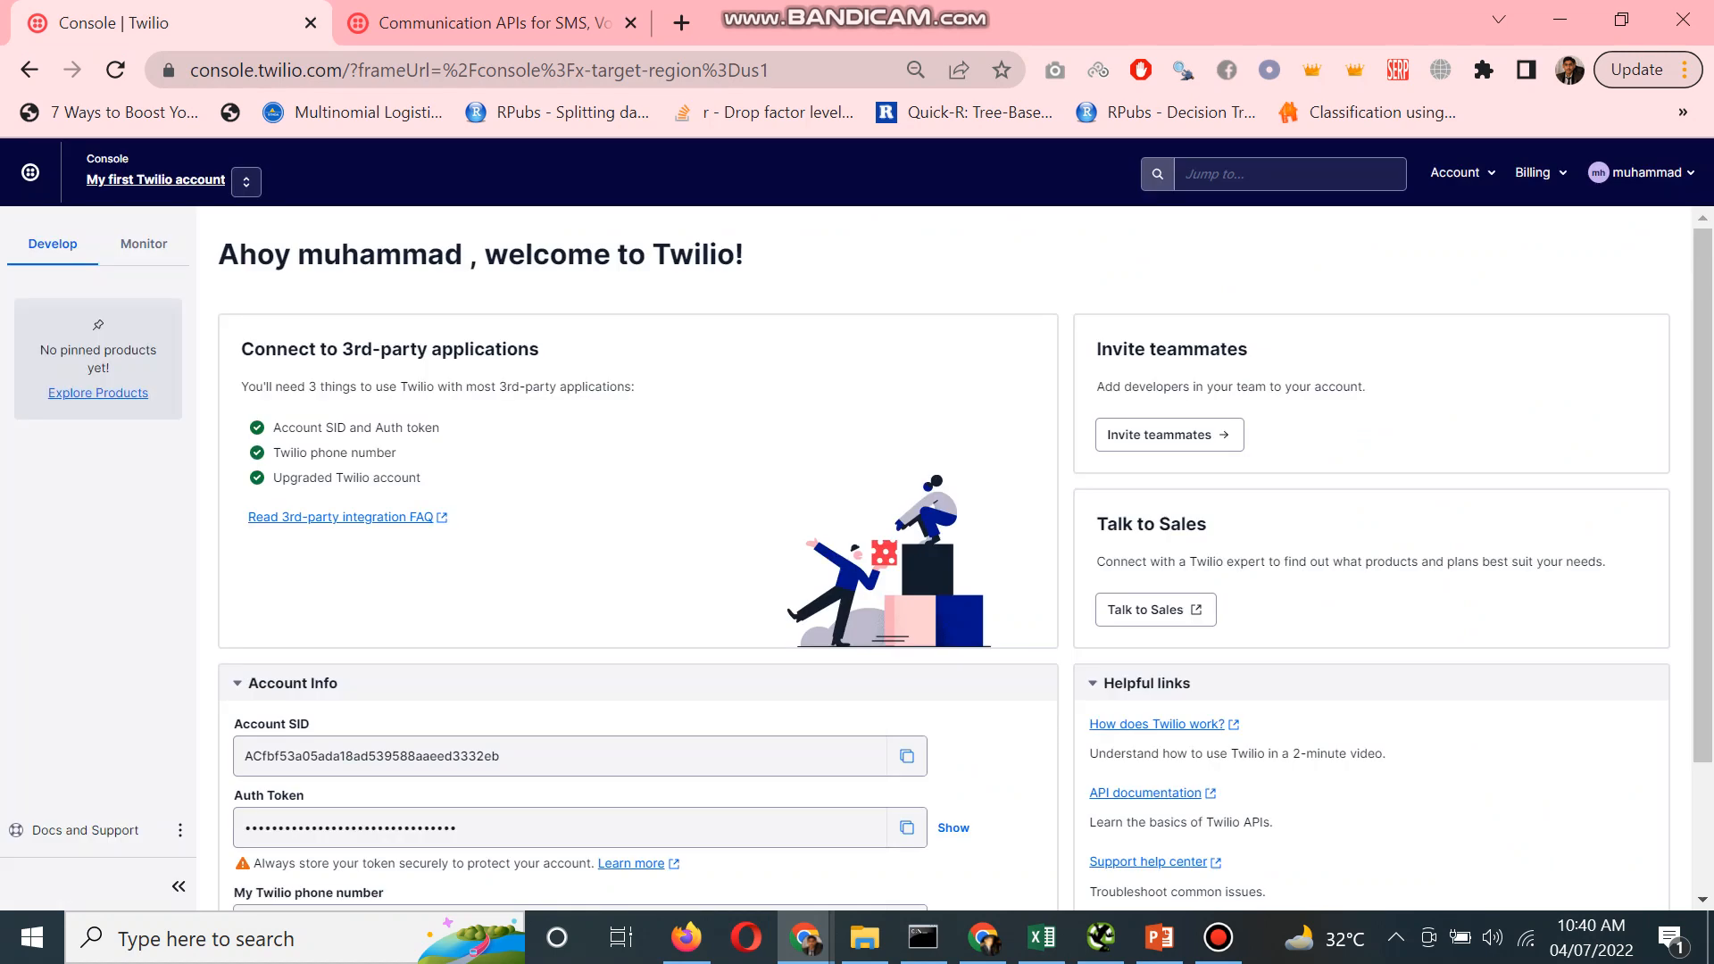
scroll(down, 3)
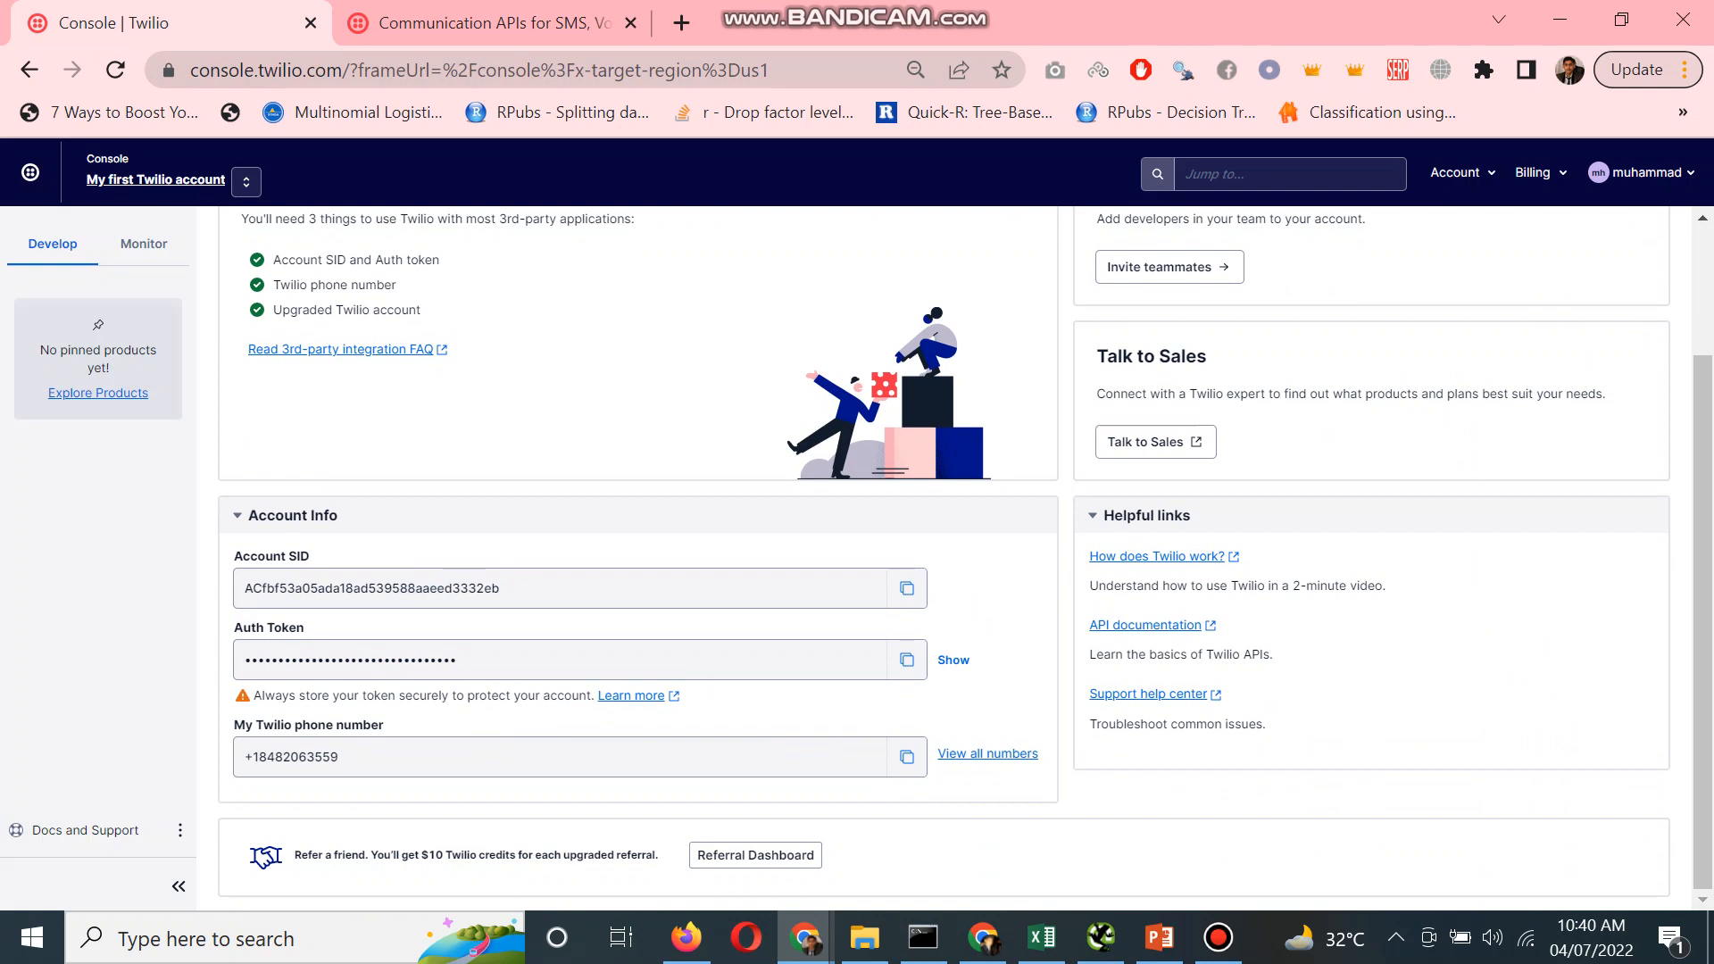
scroll(up, 3)
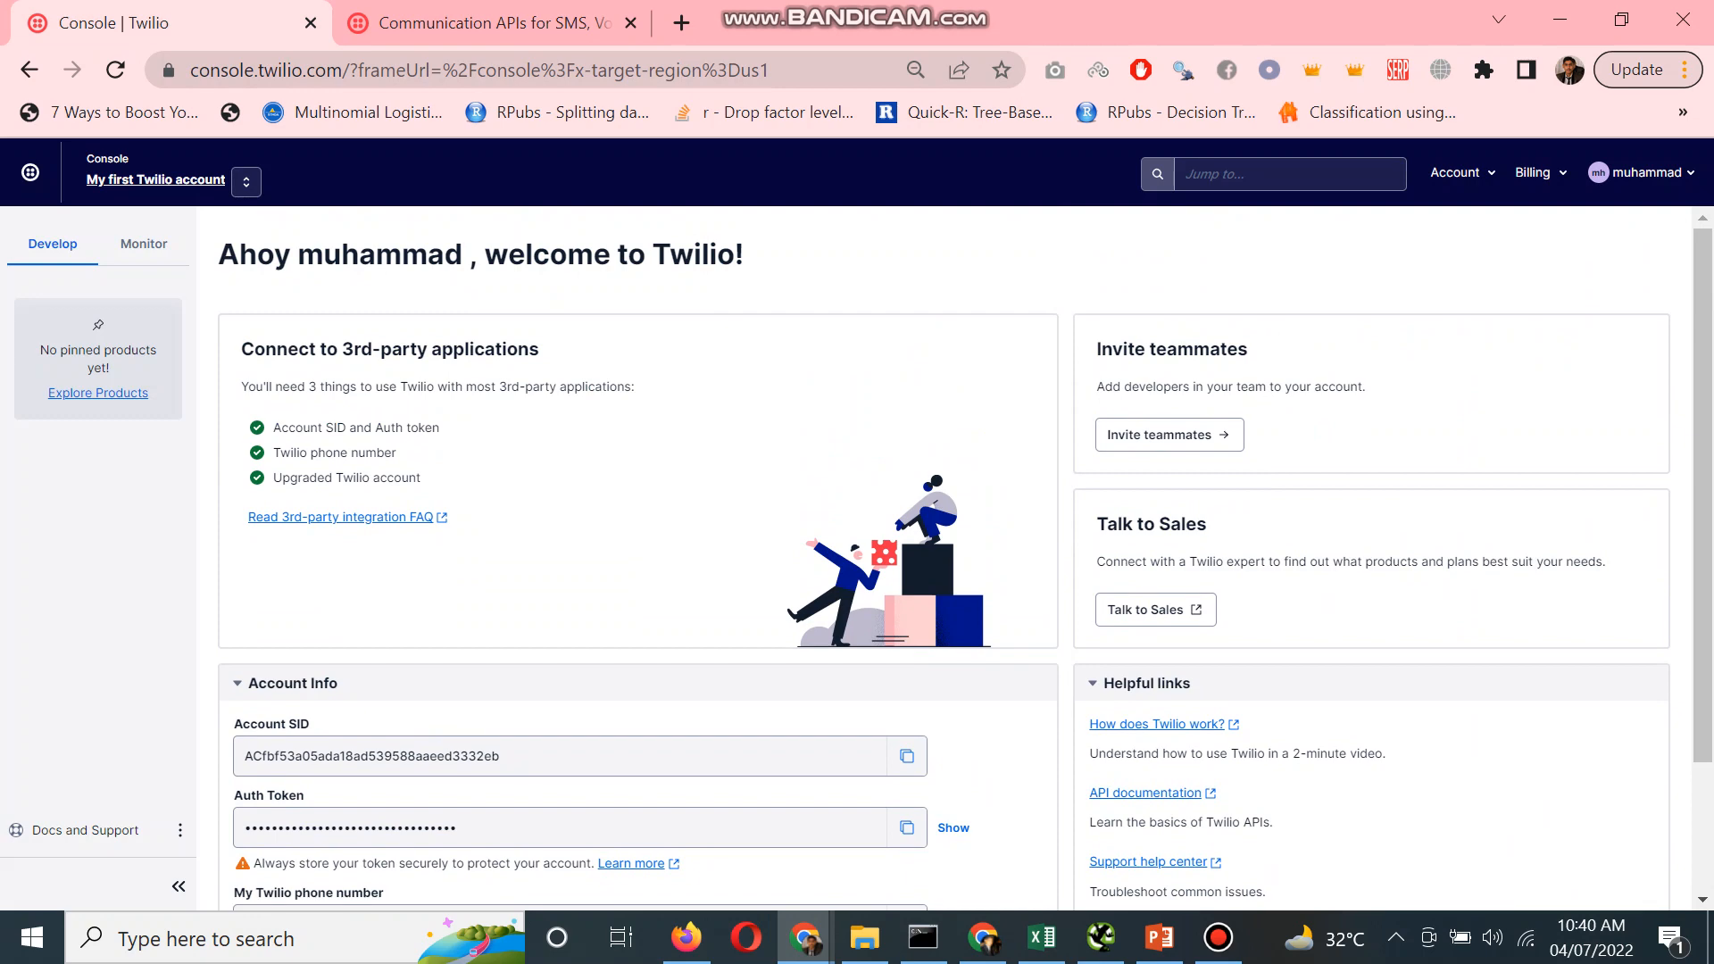
Step: Return to the Twilio homepage, then show the deck's SMS slide in PowerPoint
click(485, 21)
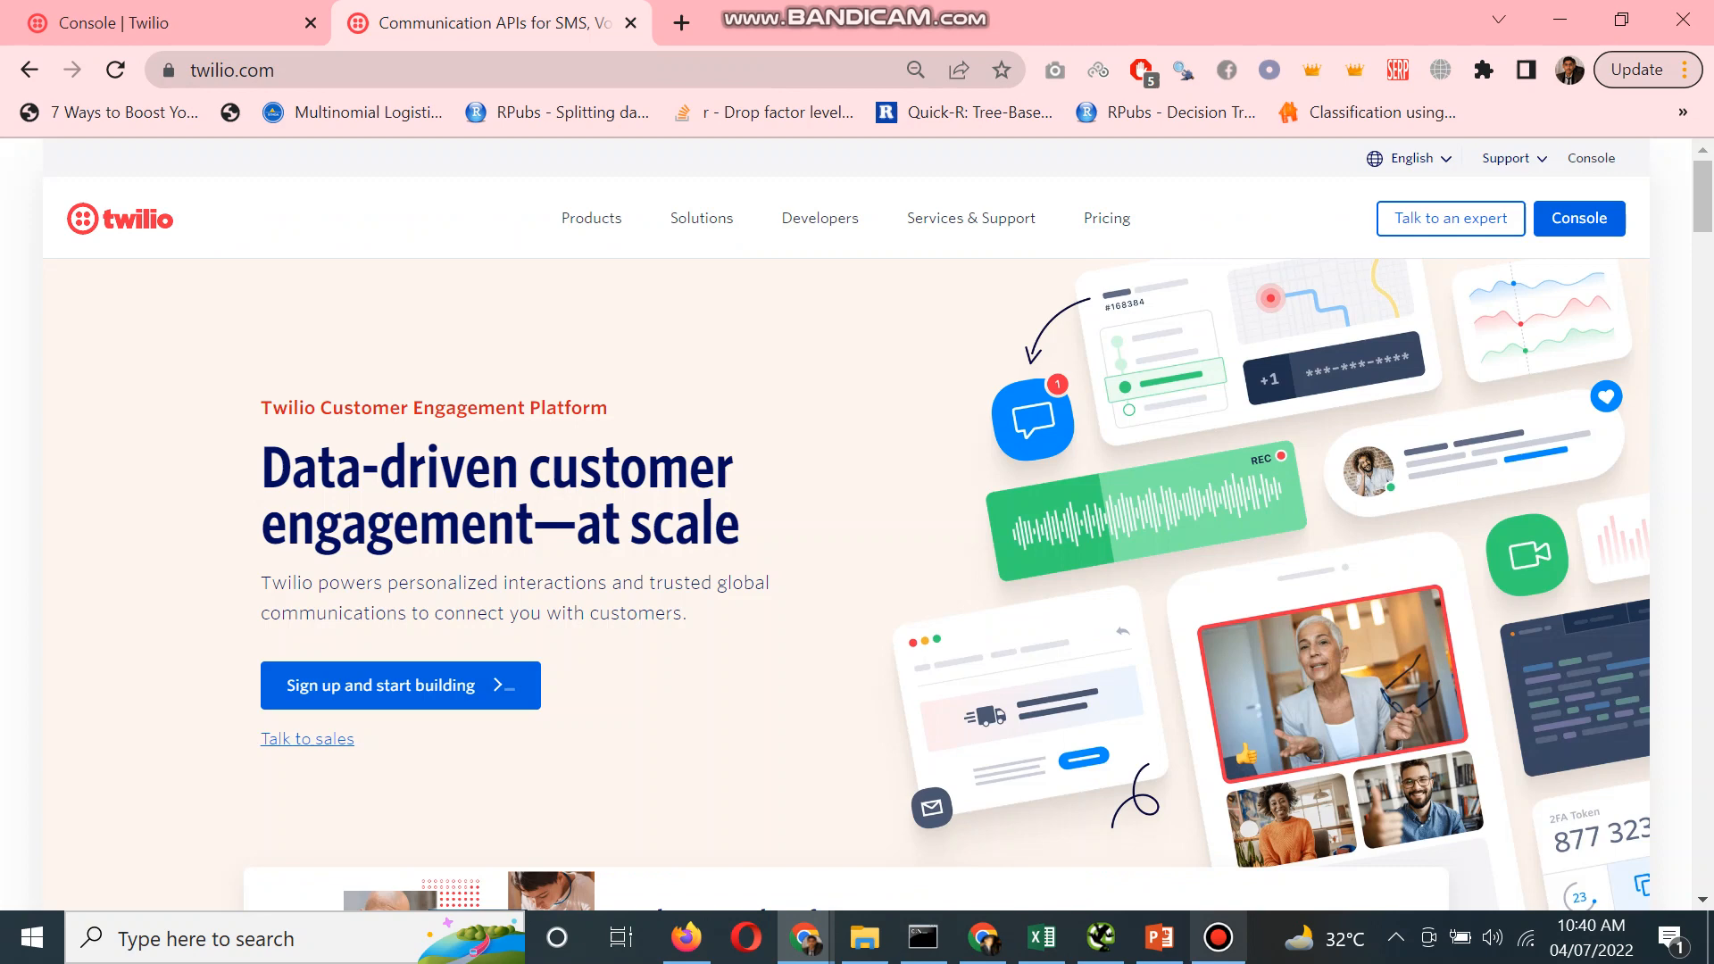
click(1159, 936)
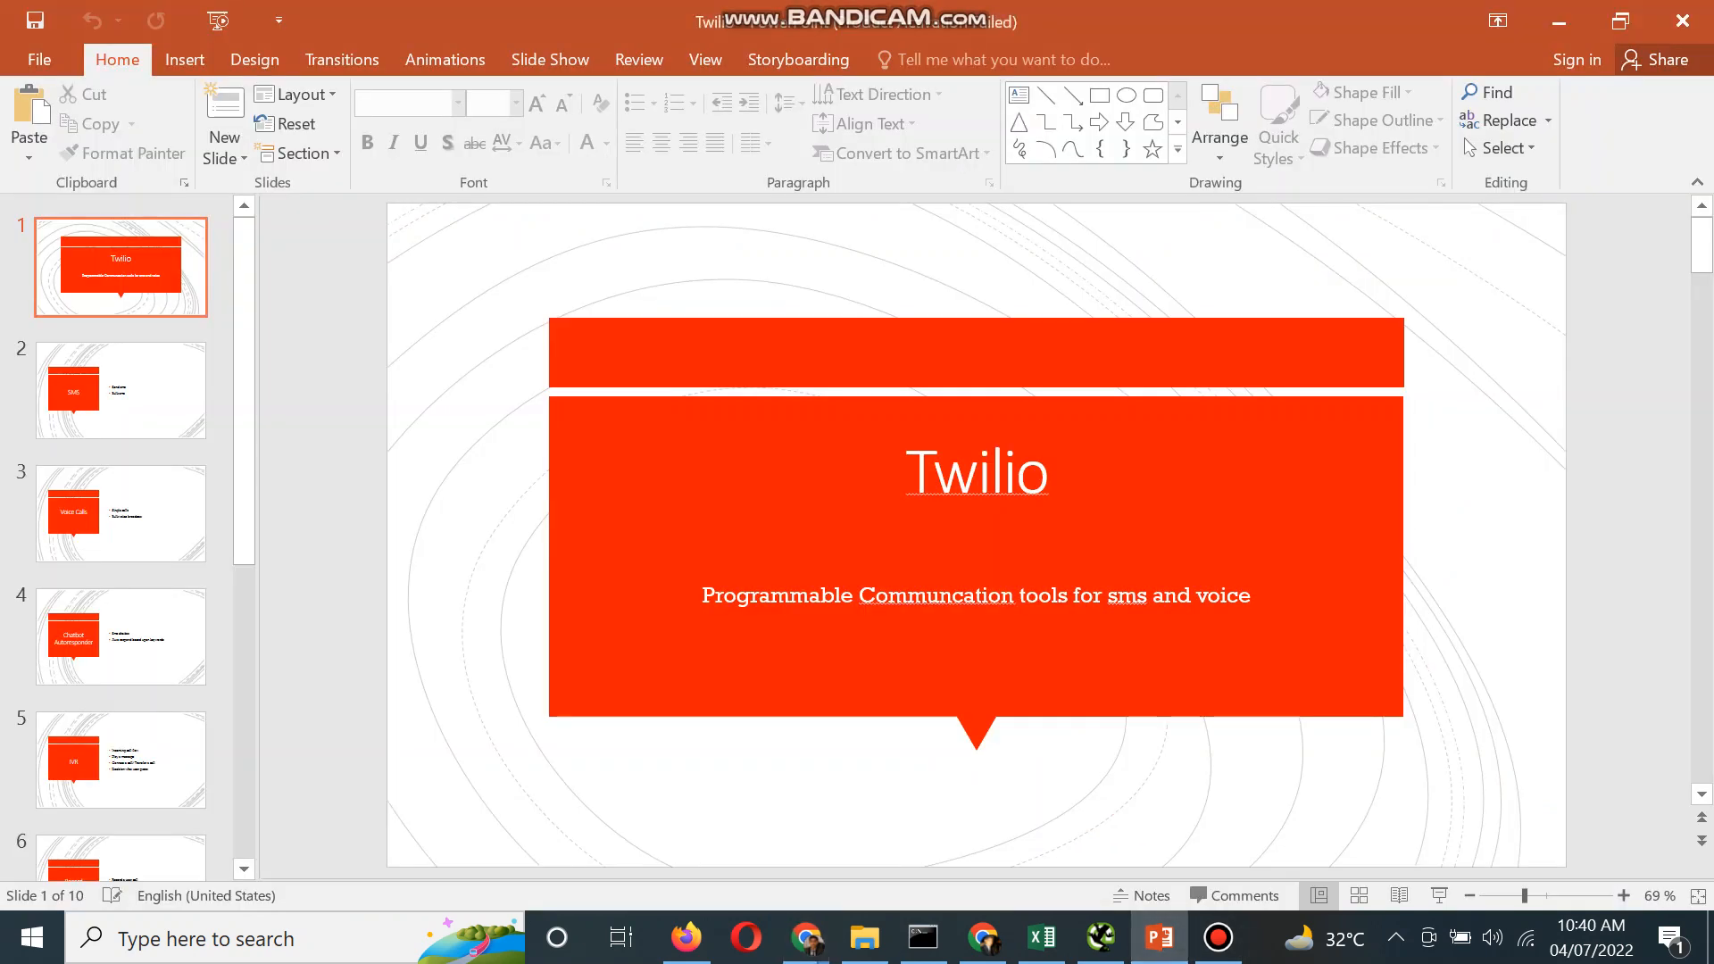
click(120, 389)
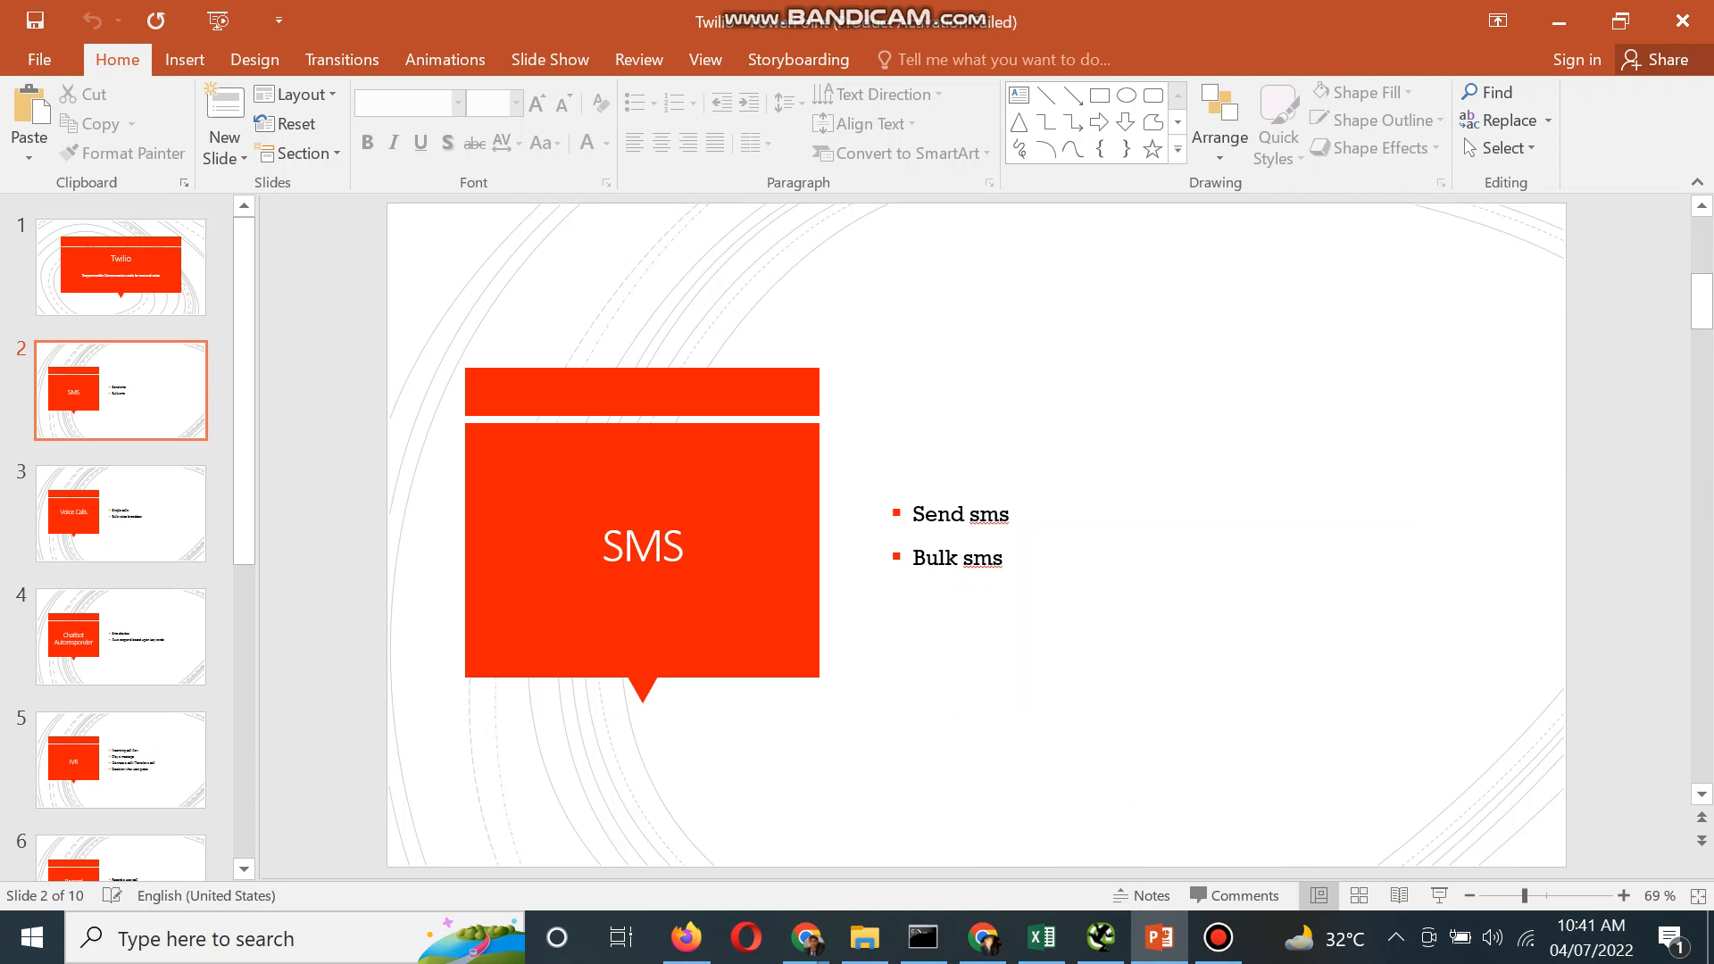
Step: View the Voice Calls slide, then the Chatbot Autoresponder slide
click(121, 512)
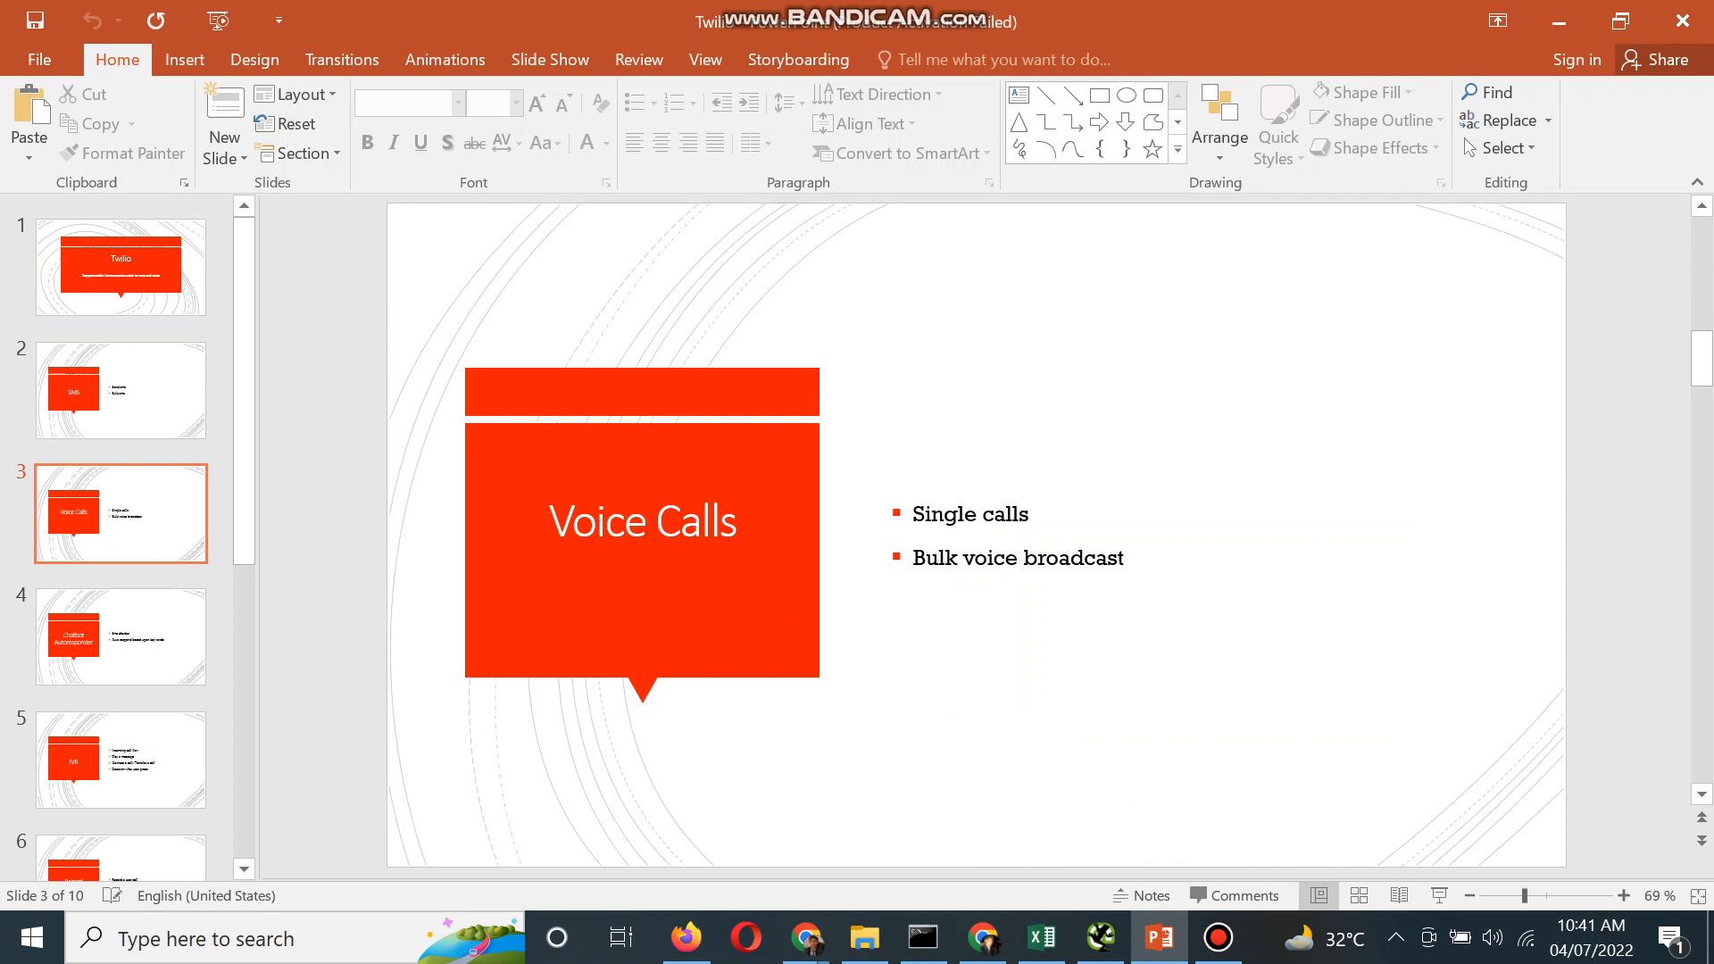
click(121, 635)
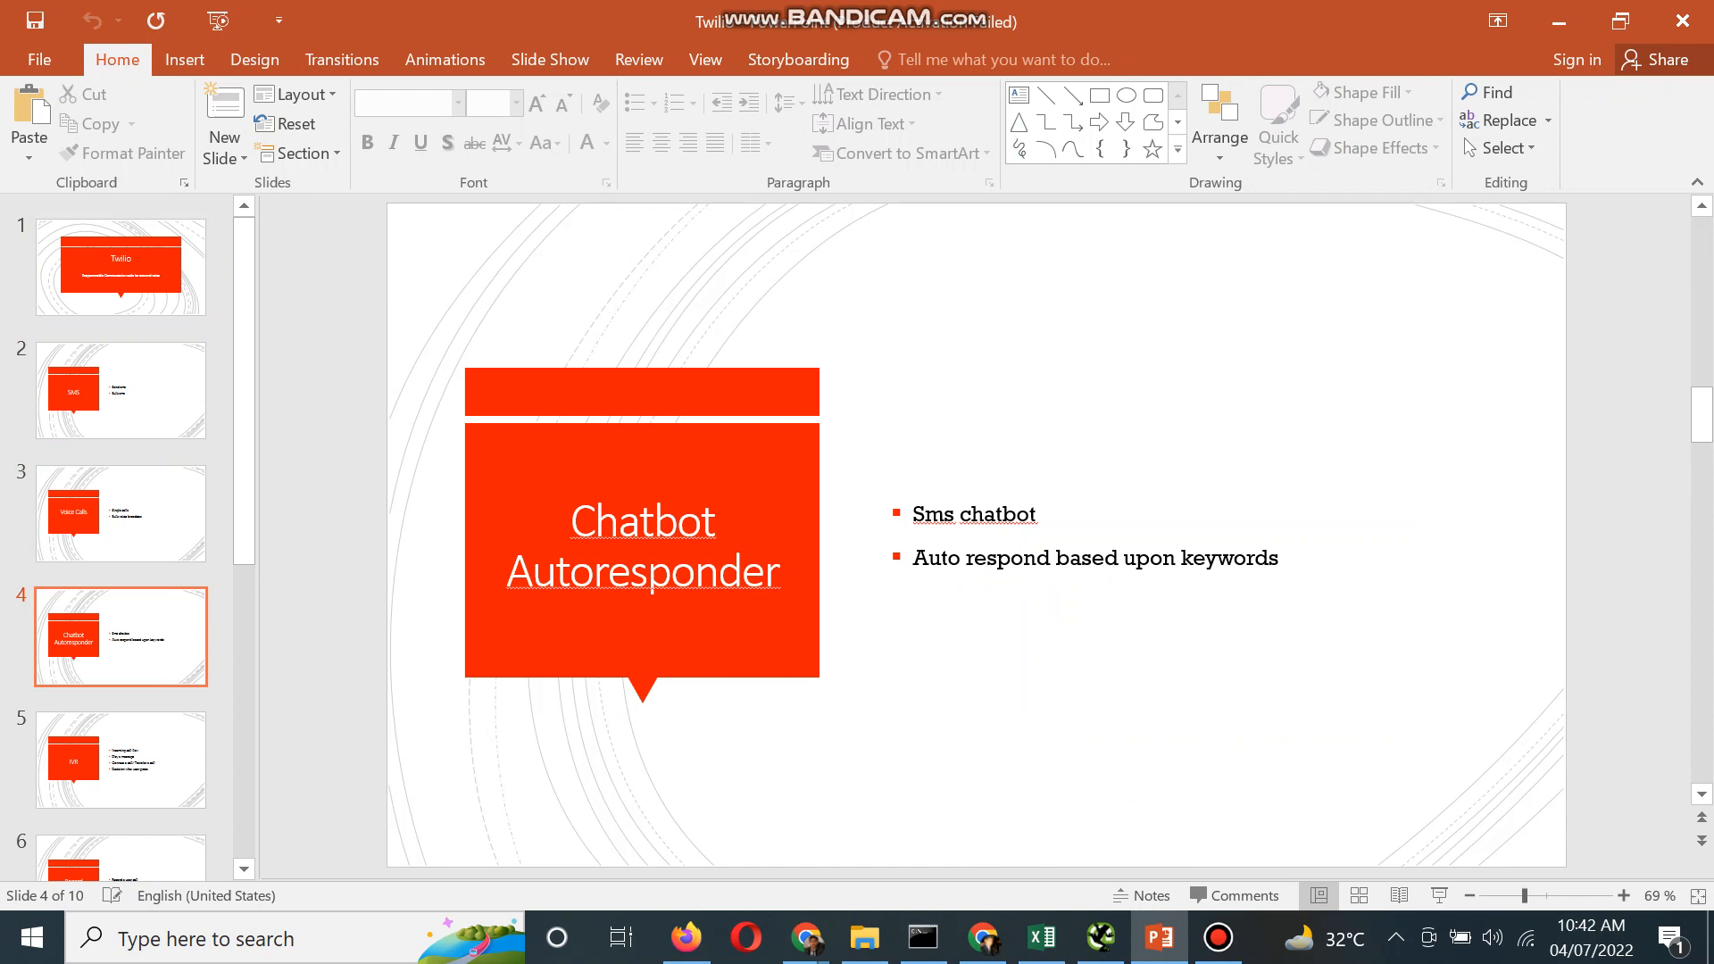
Step: Display slide 6, Record Voicemail, from the thumbnail pane
click(121, 760)
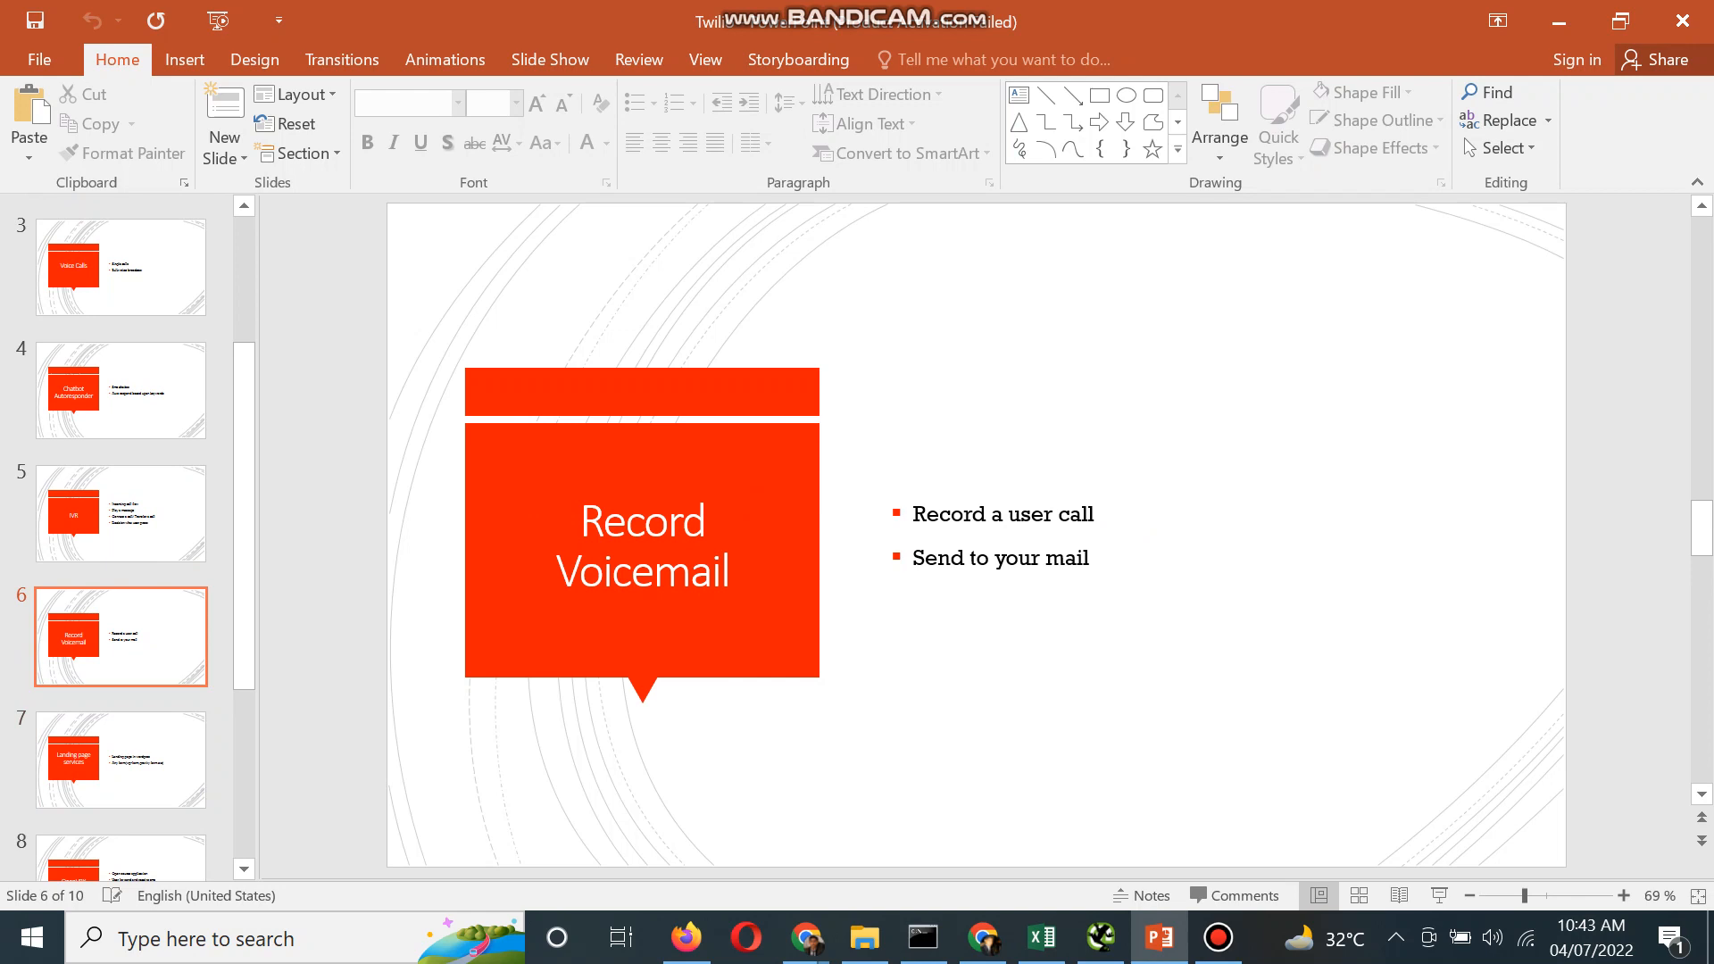
Step: Display slide 8, Openvbx, with the OpenVBX inbox and dialer screenshot
click(120, 759)
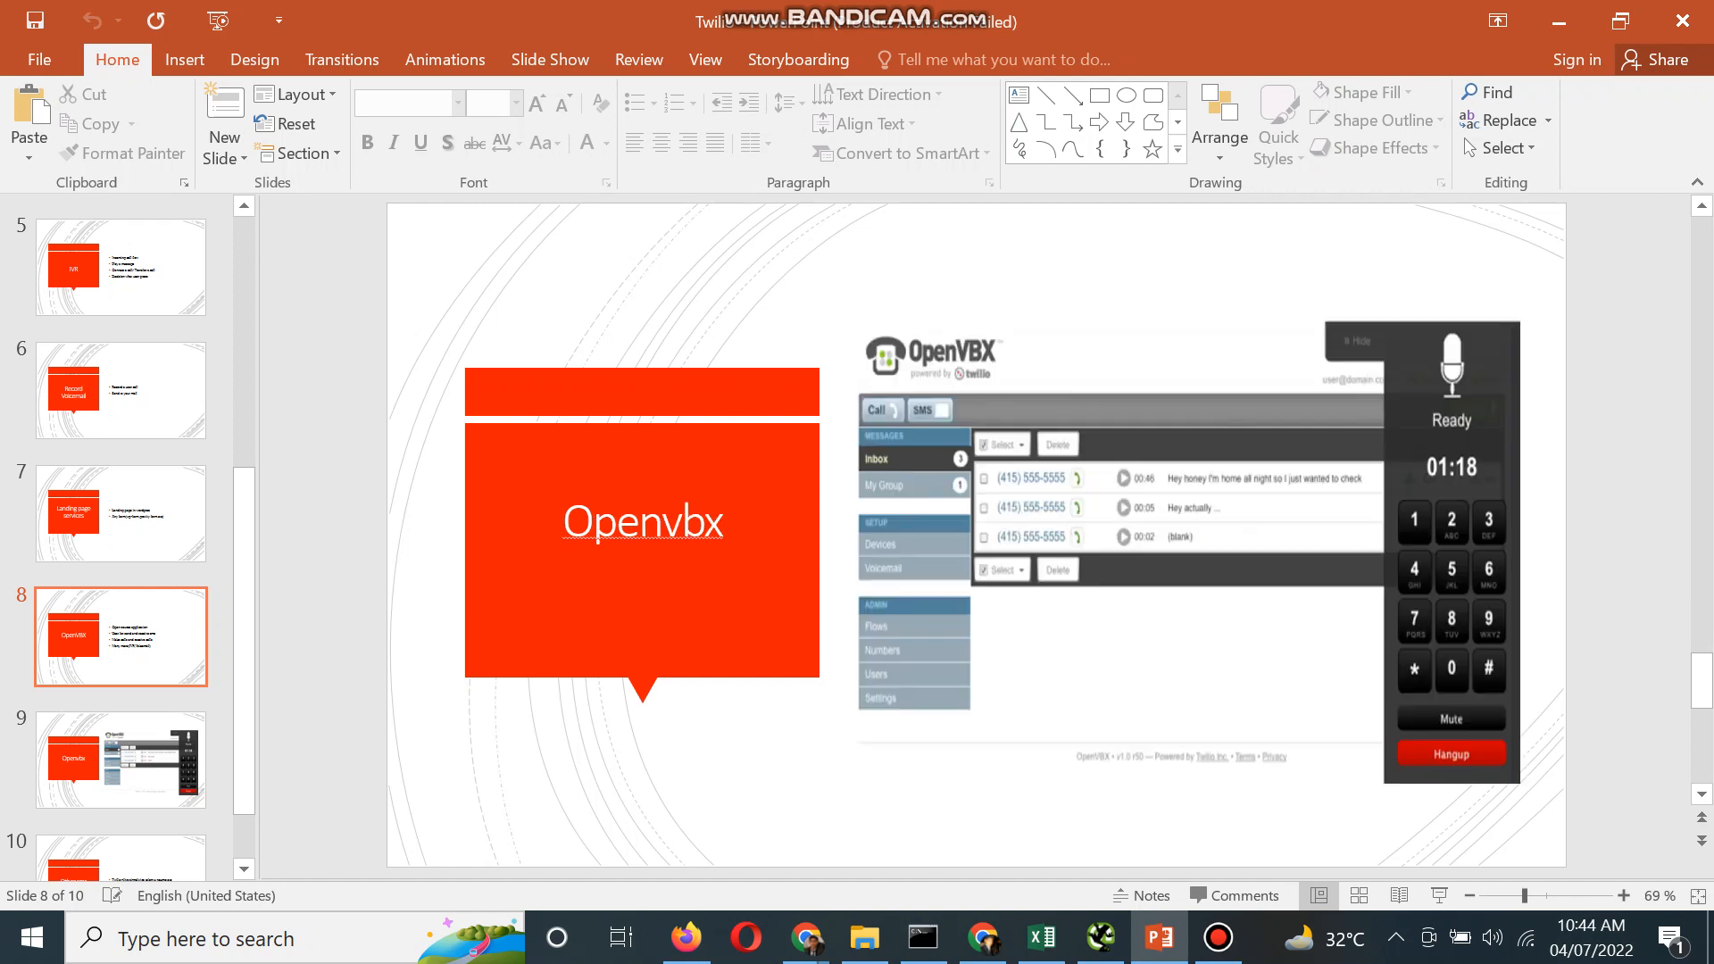
Step: Display slide 10, Other sms Gateway, listing Twilio, Plivo, SignalWire, Telenyx, Nexmo
click(120, 758)
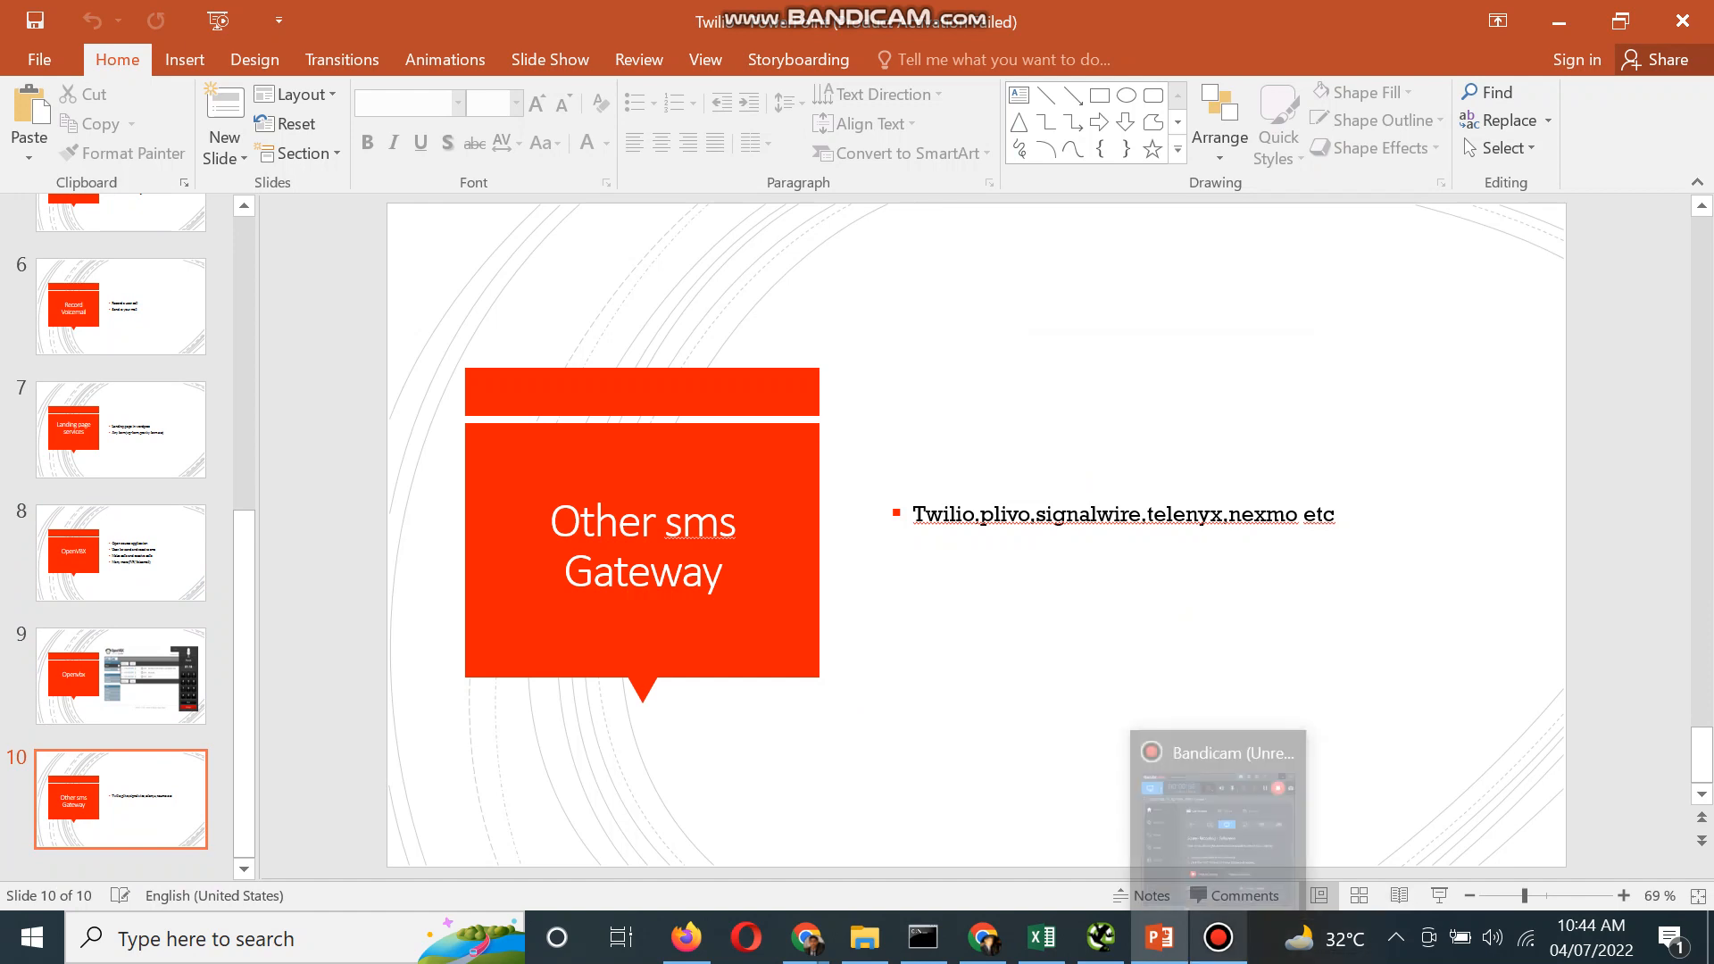
mouse_move(1216, 738)
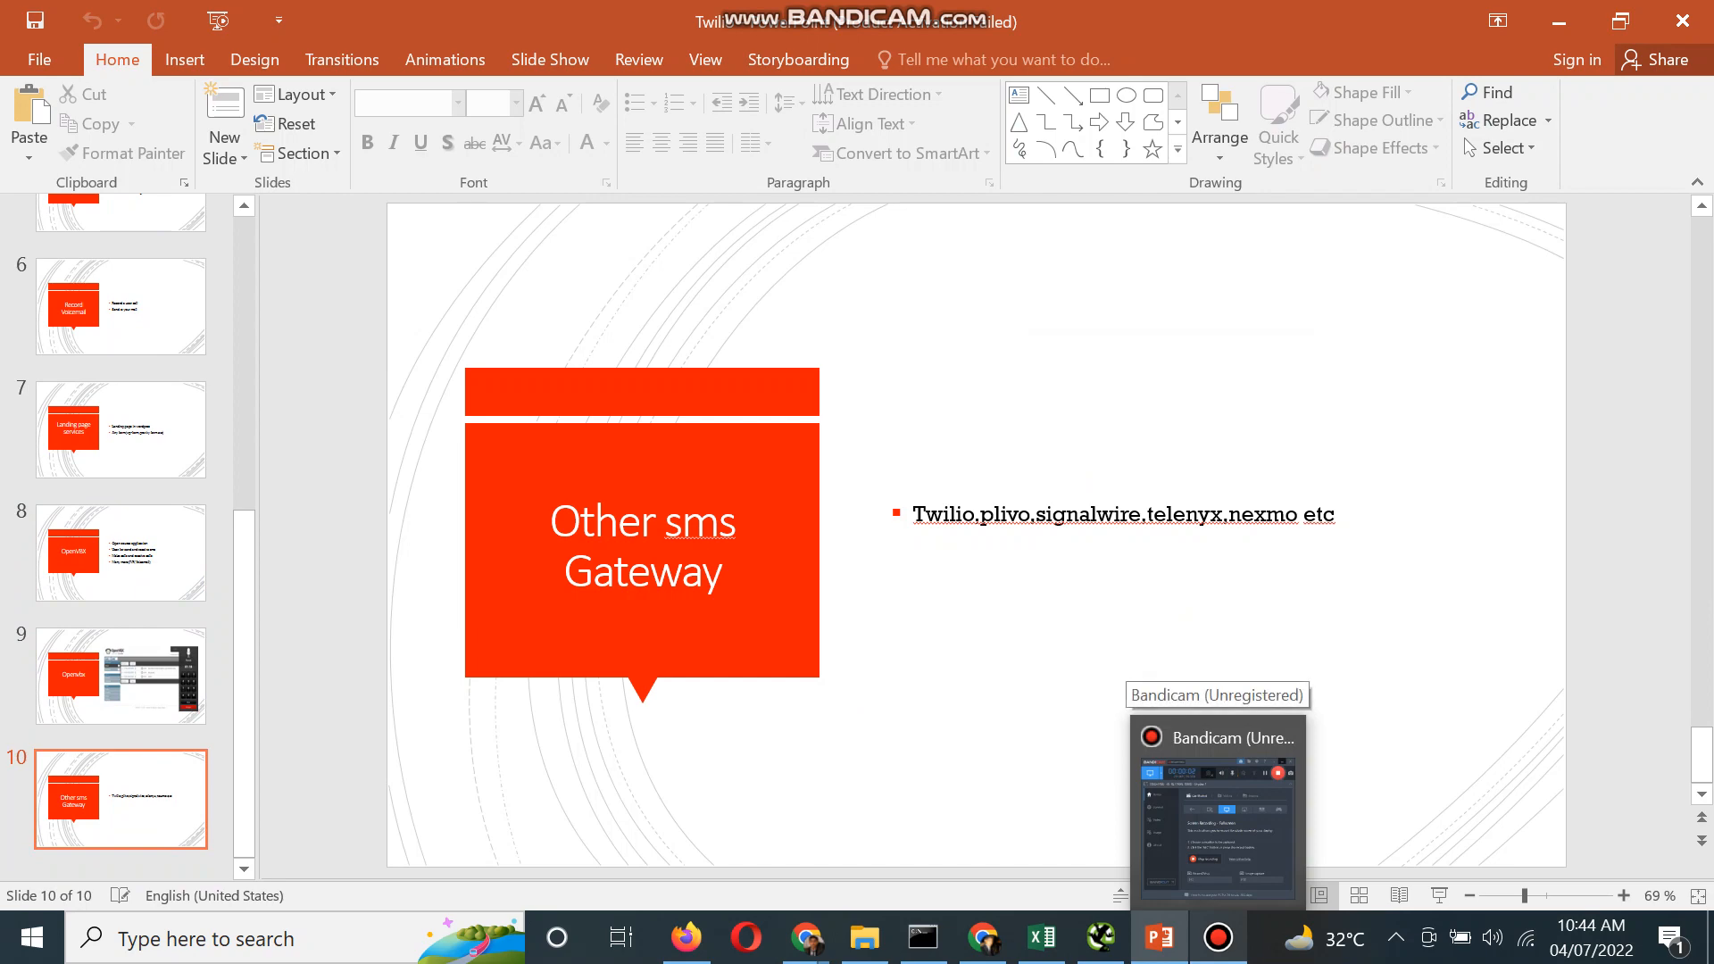